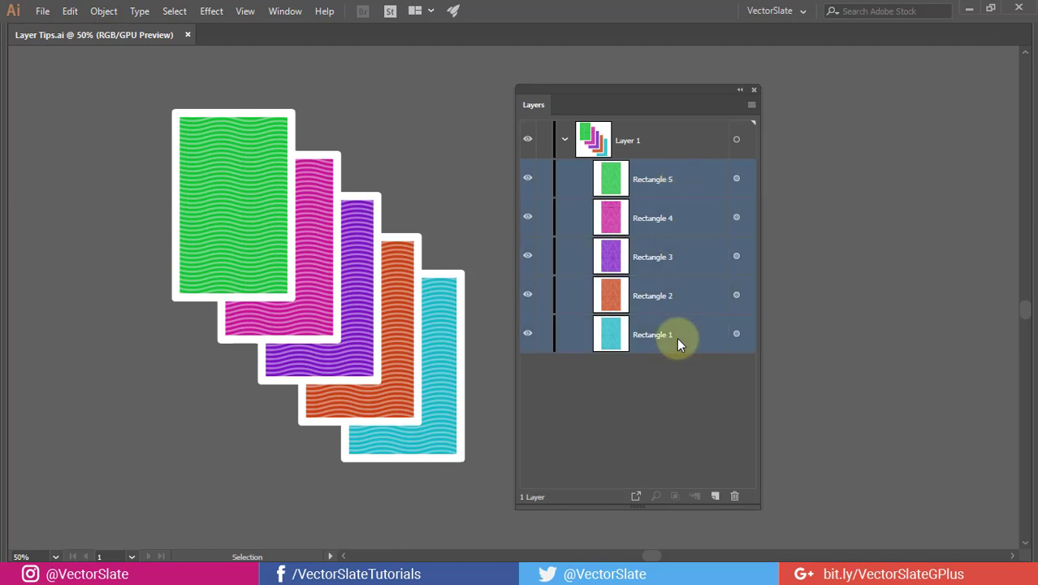
mouse_move(689, 377)
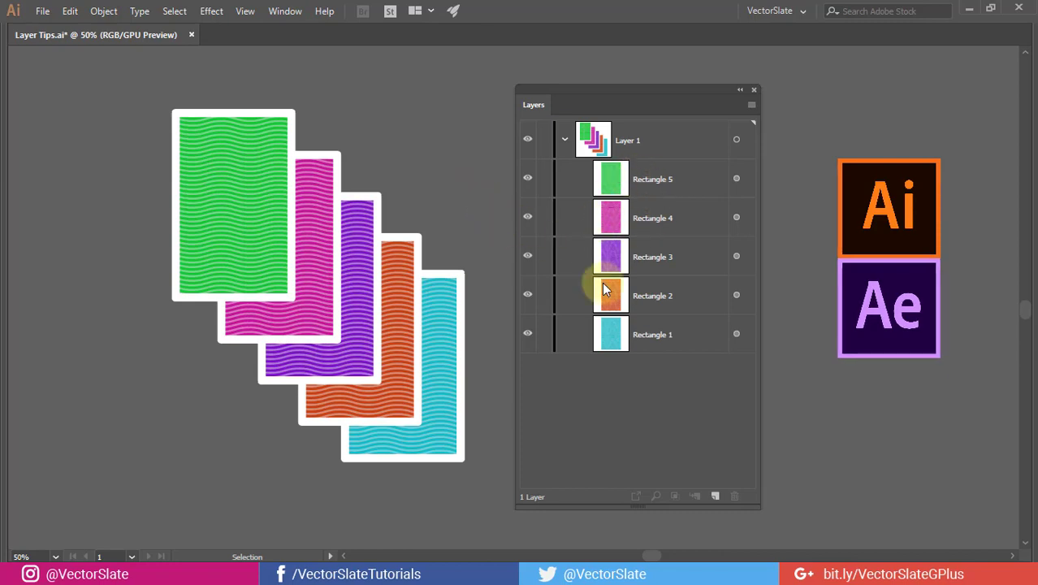
key(ctrl+z)
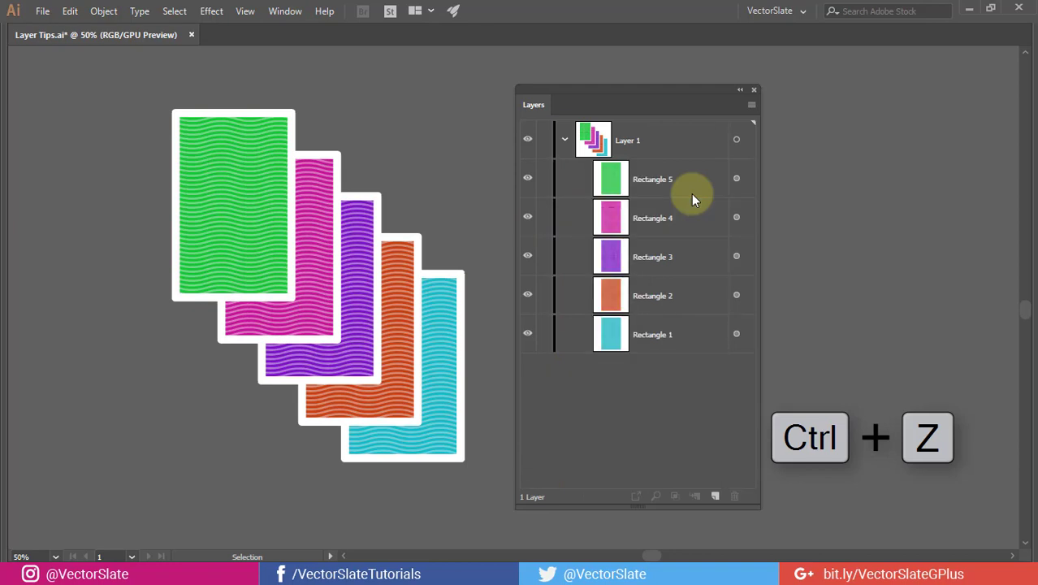
key(ctrl+z)
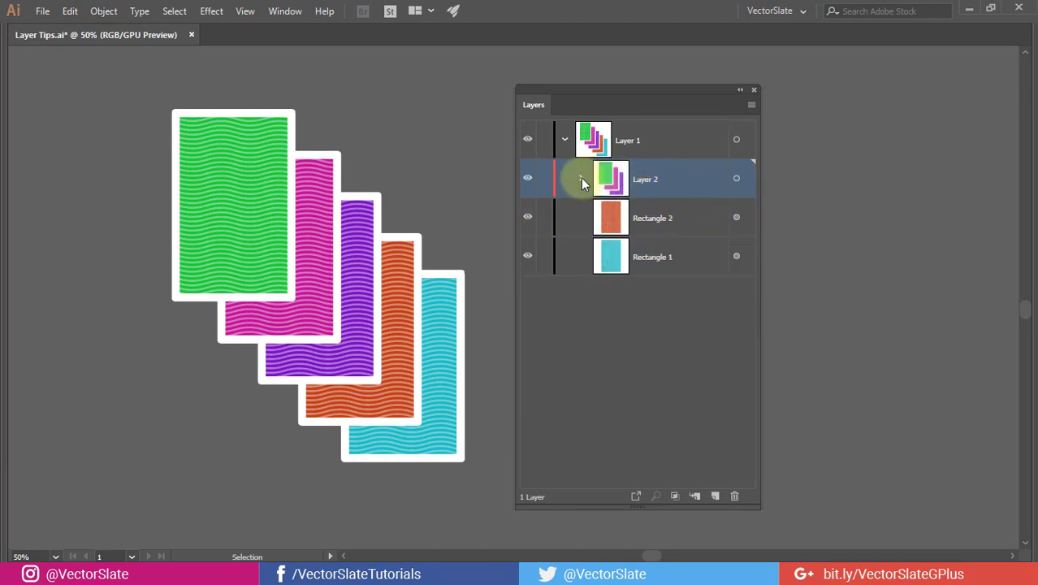
Select the new Layer 2 that now holds Rectangles 5, 4 and 3.
click(750, 104)
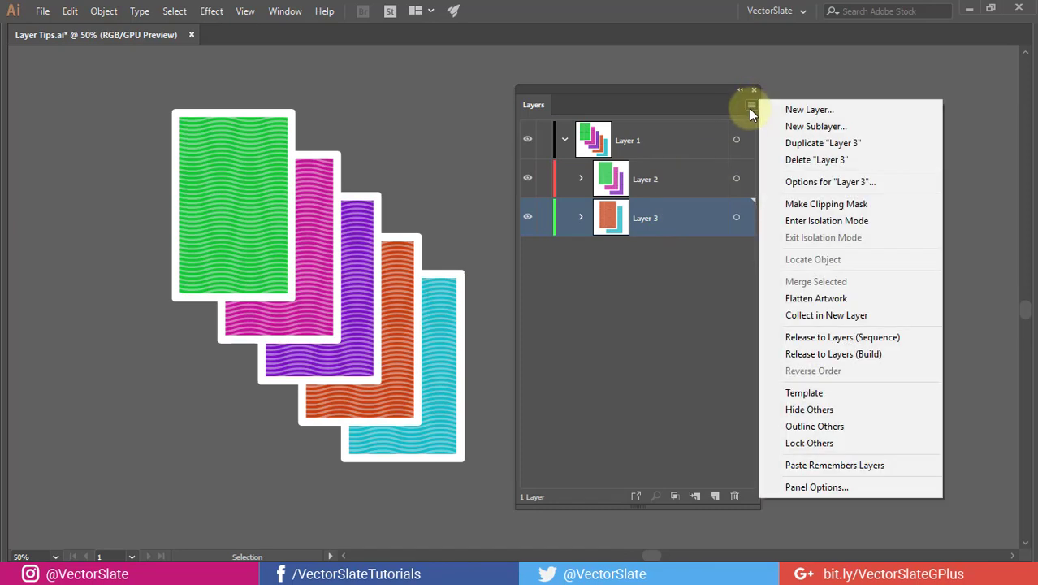